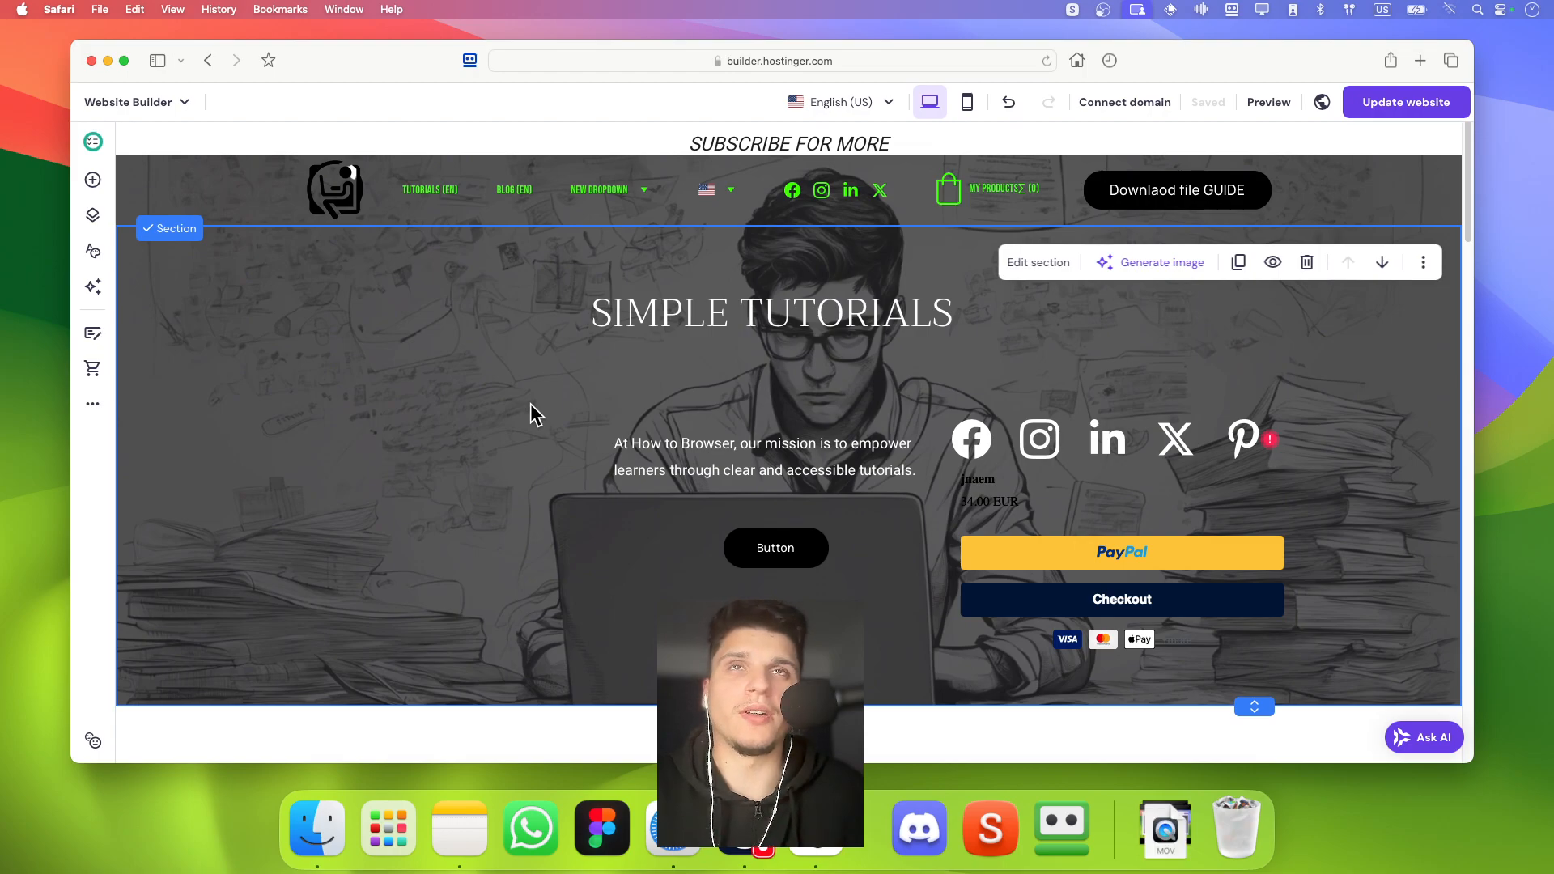
mouse_move(487, 395)
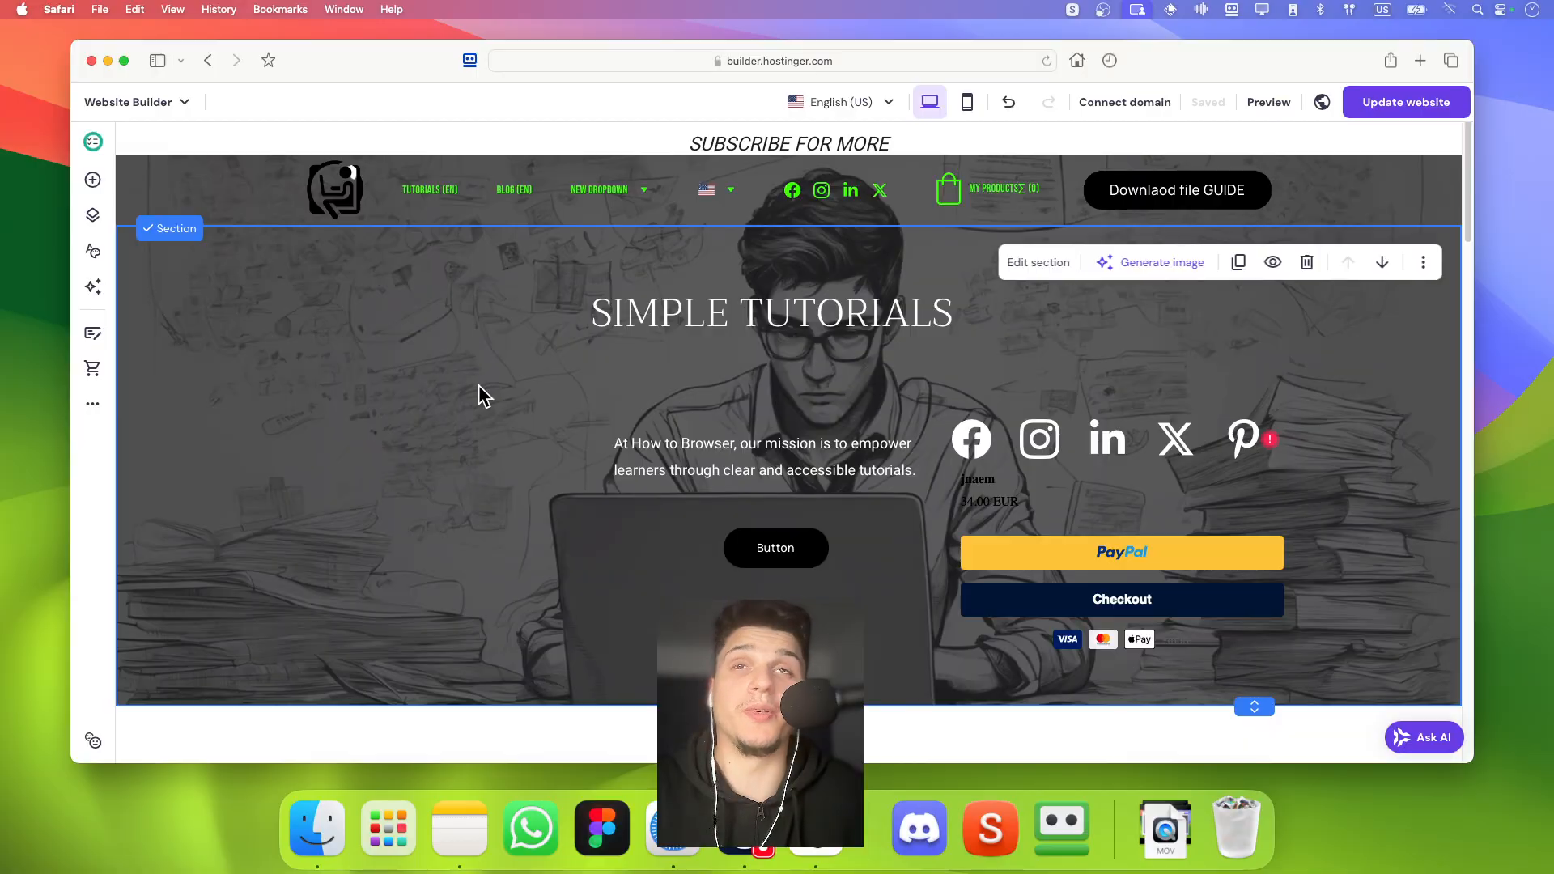
mouse_move(93, 405)
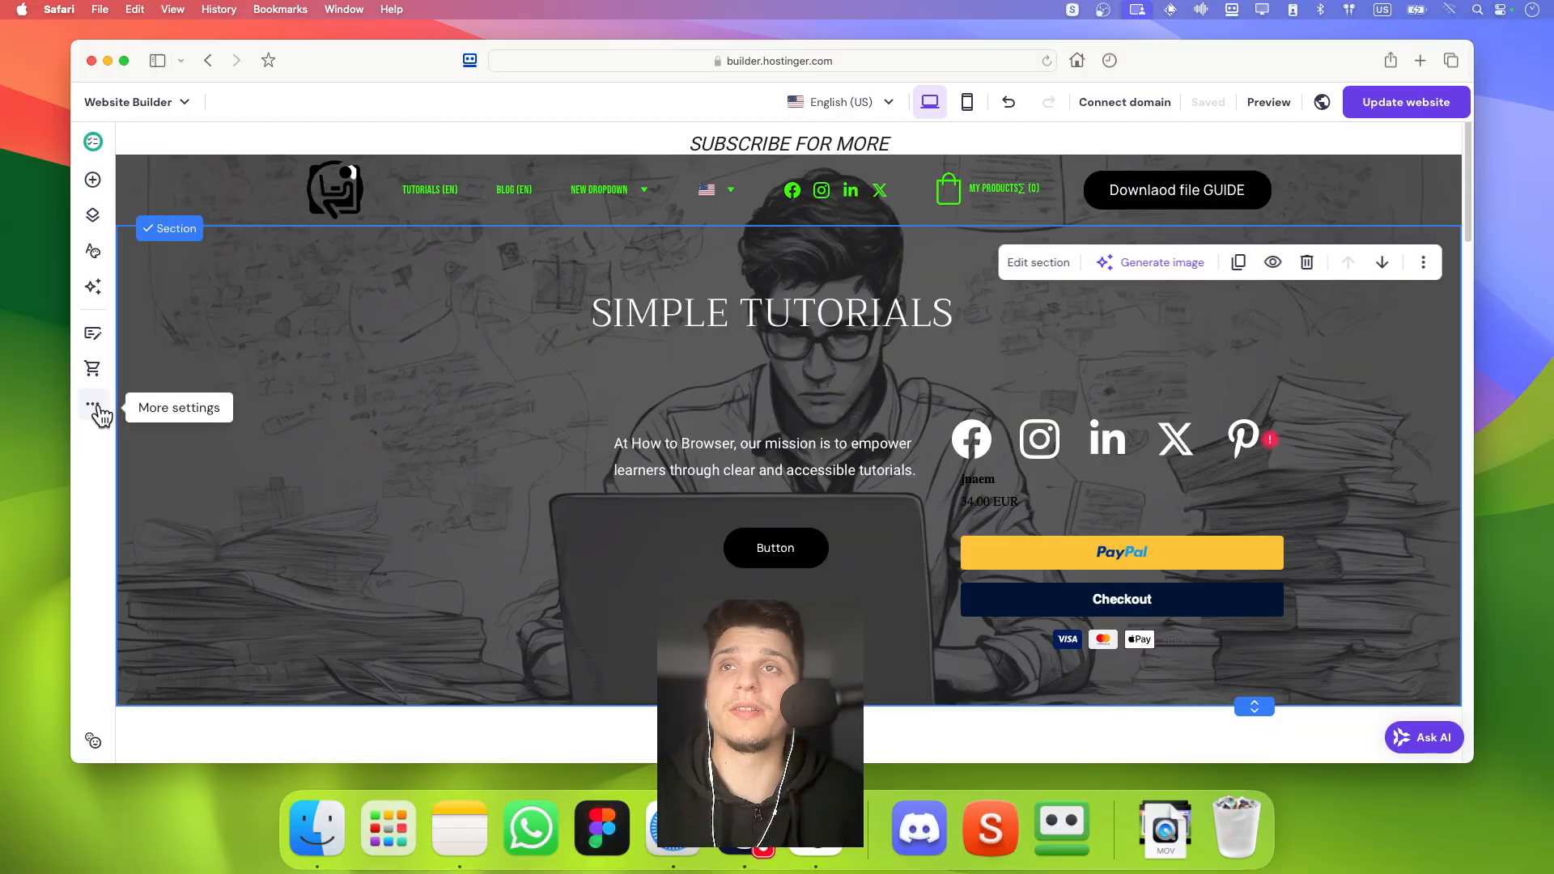
Go to More settings > Integrations and scroll down to the WhatsApp integration fields
click(92, 405)
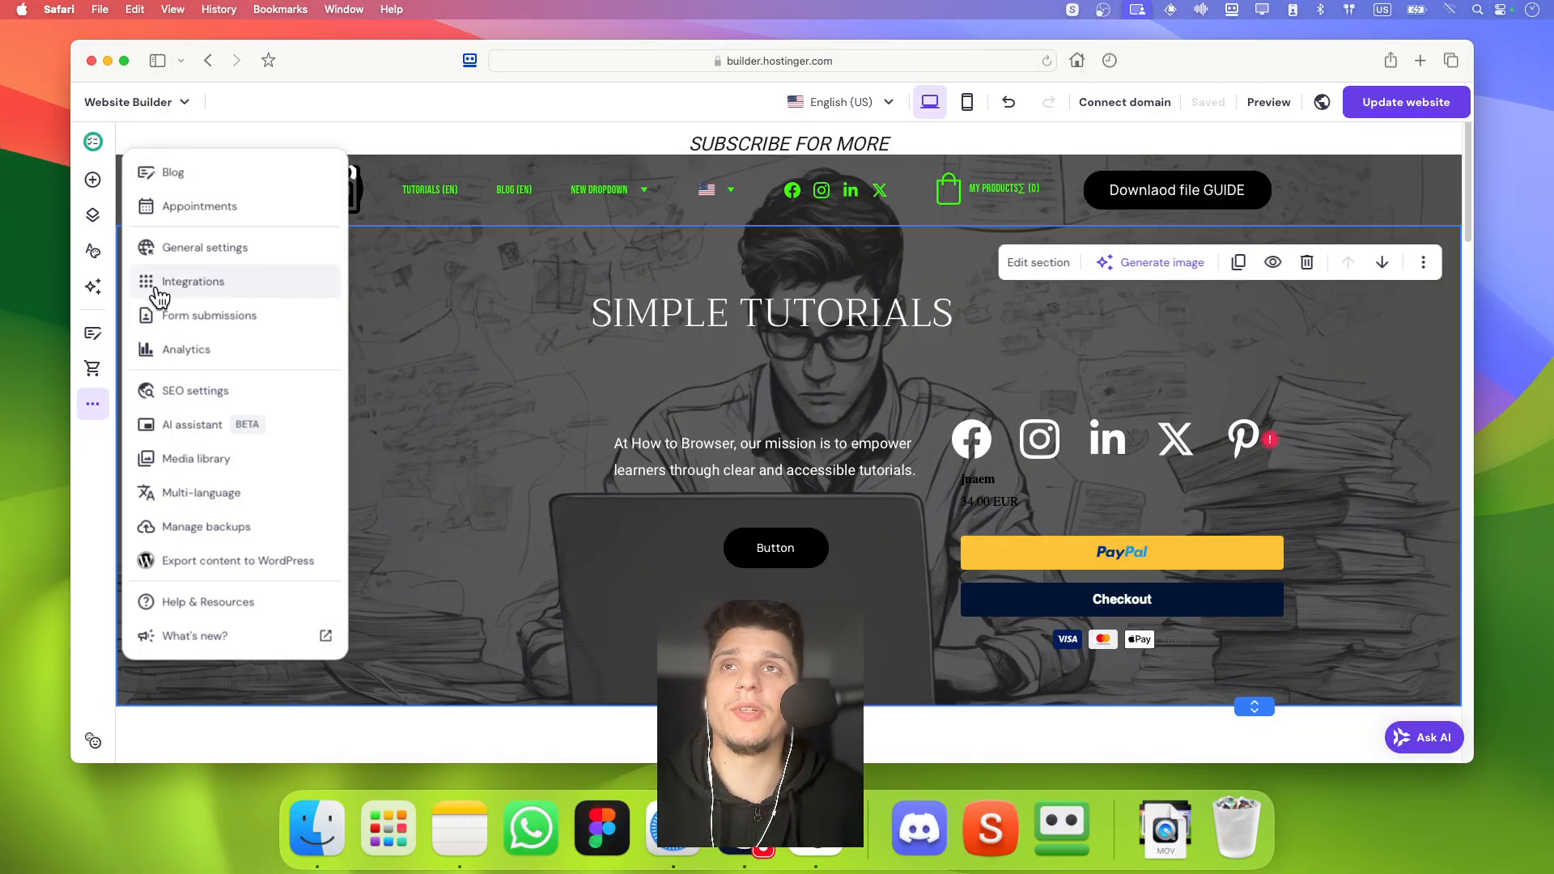
click(193, 281)
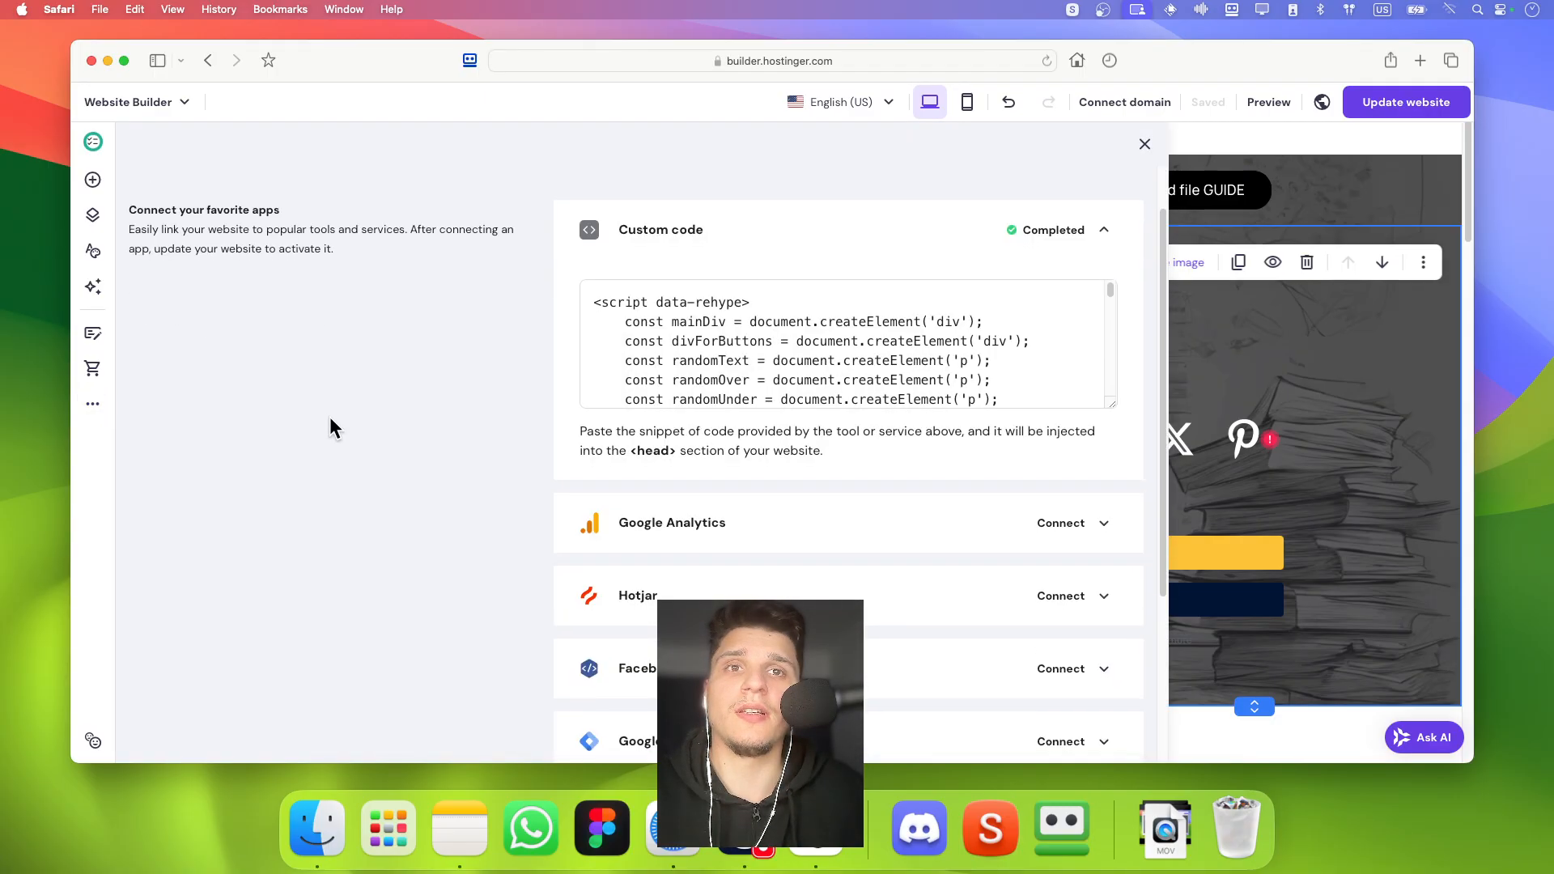
scroll(down, 3)
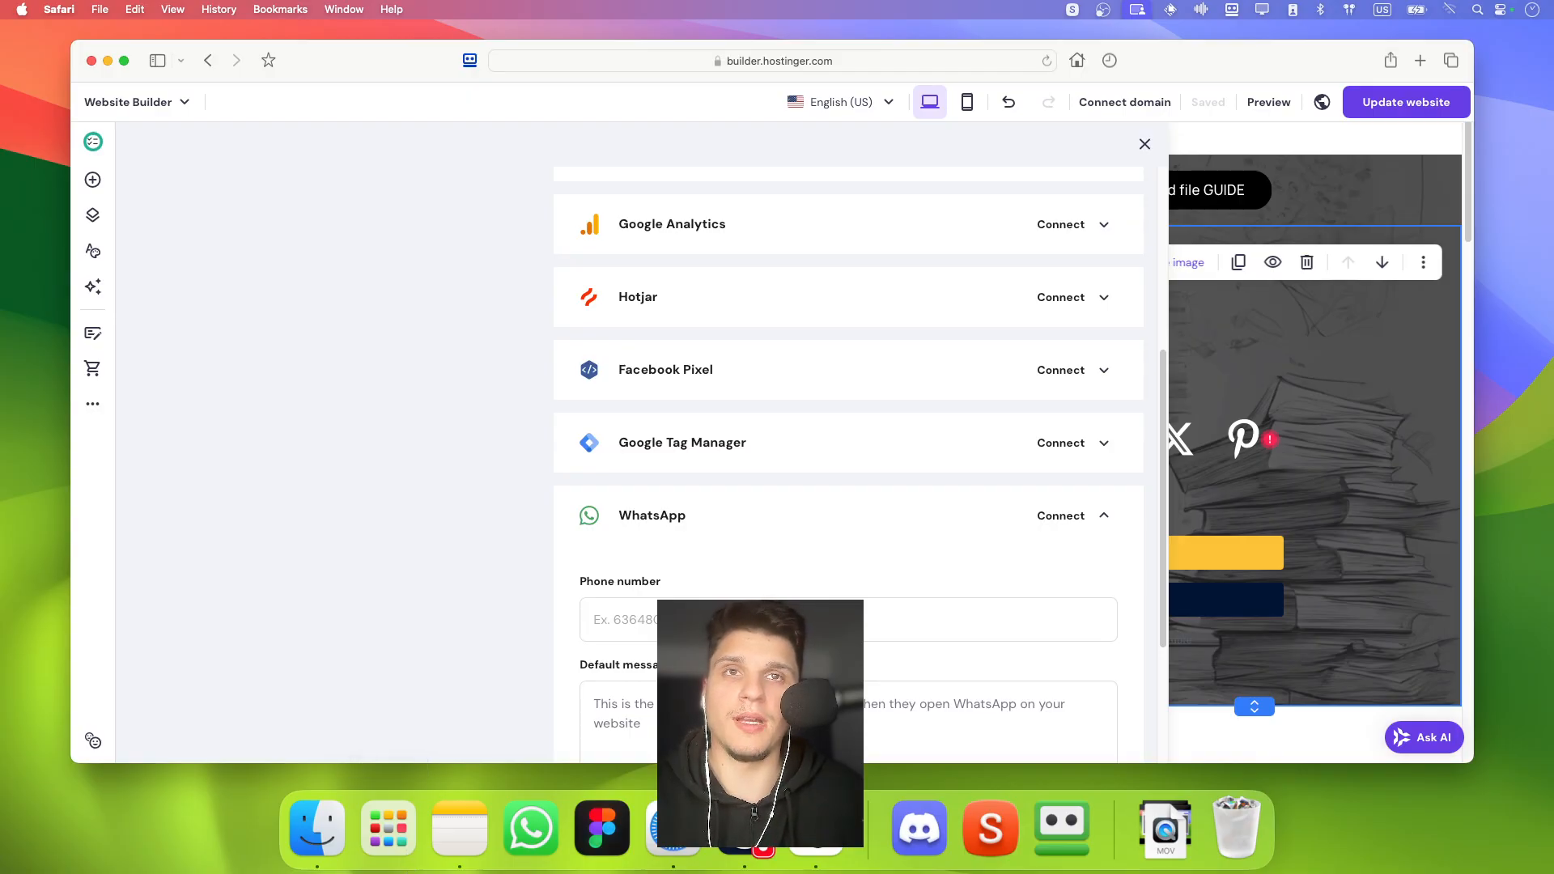
scroll(down, 3)
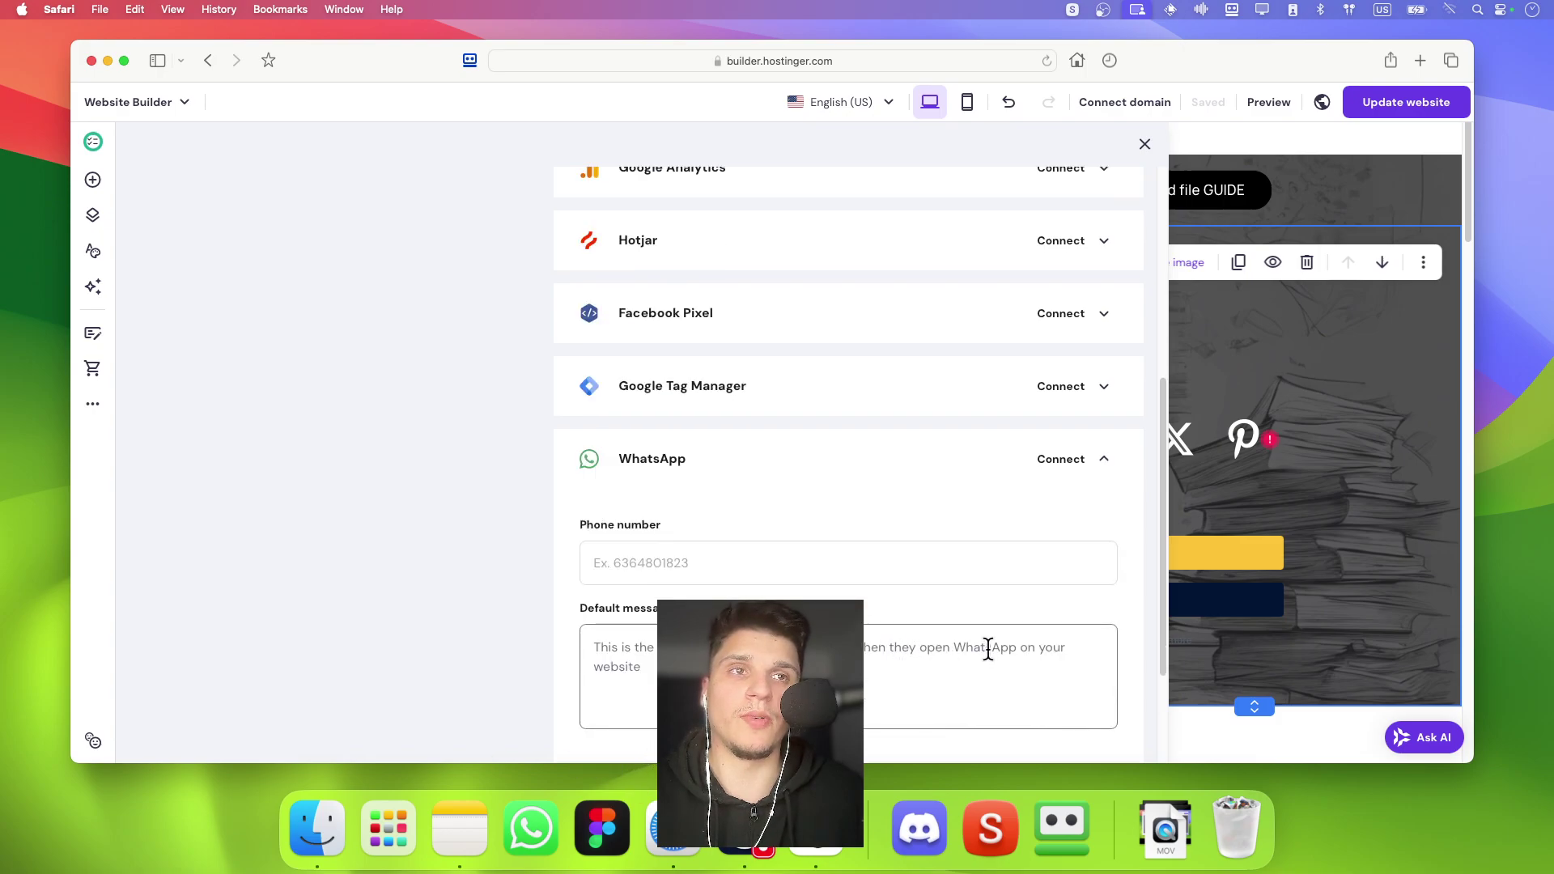
scroll(down, 3)
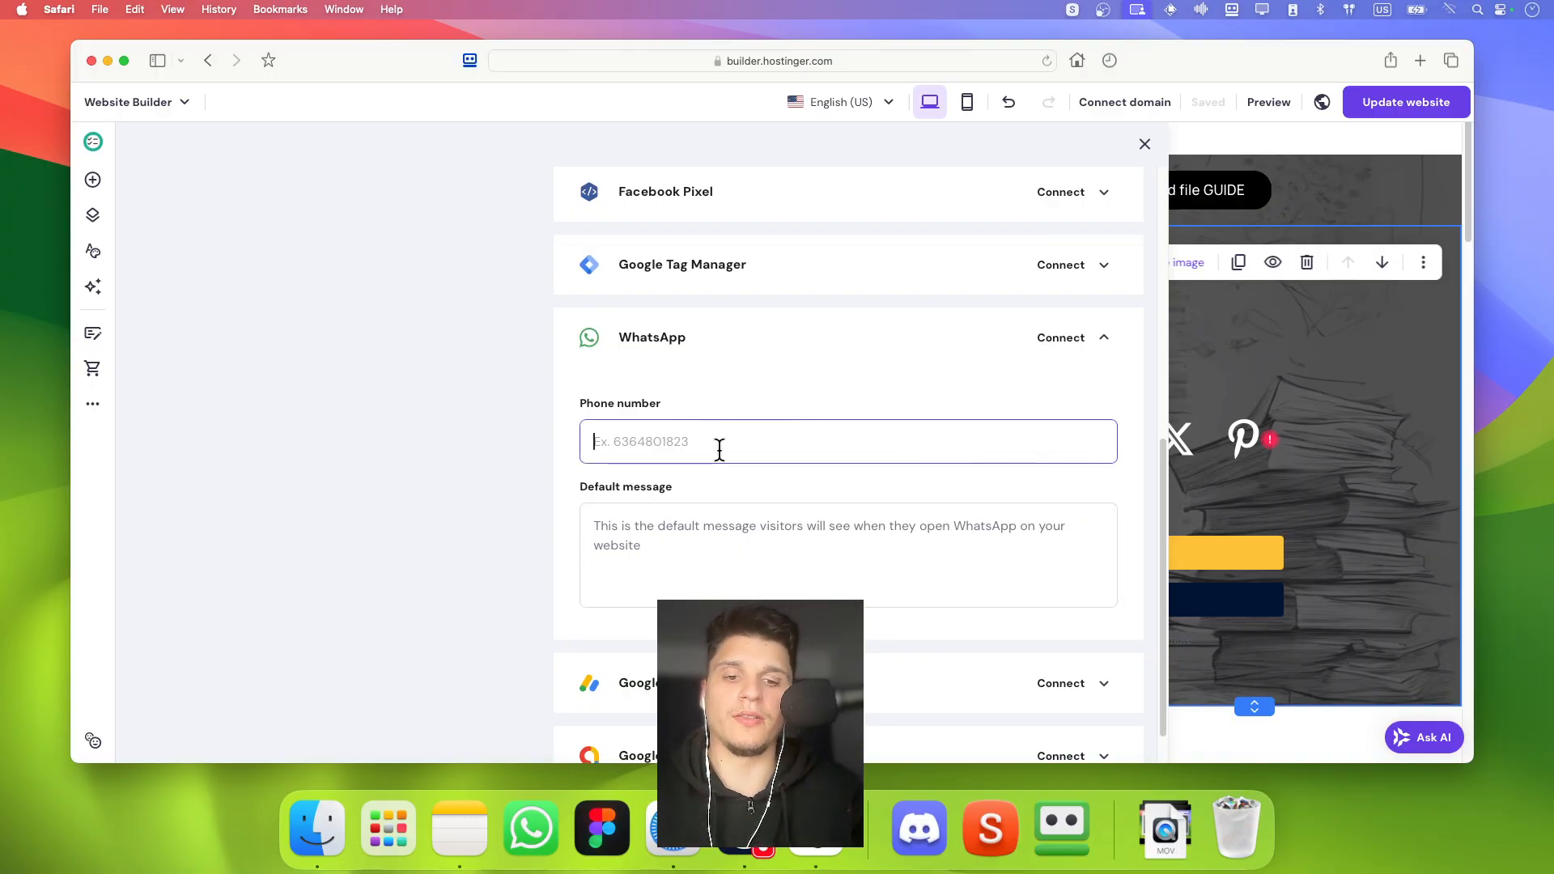
Enter phone number 04543234 and default message 'my message', then save the changes
text(04543234)
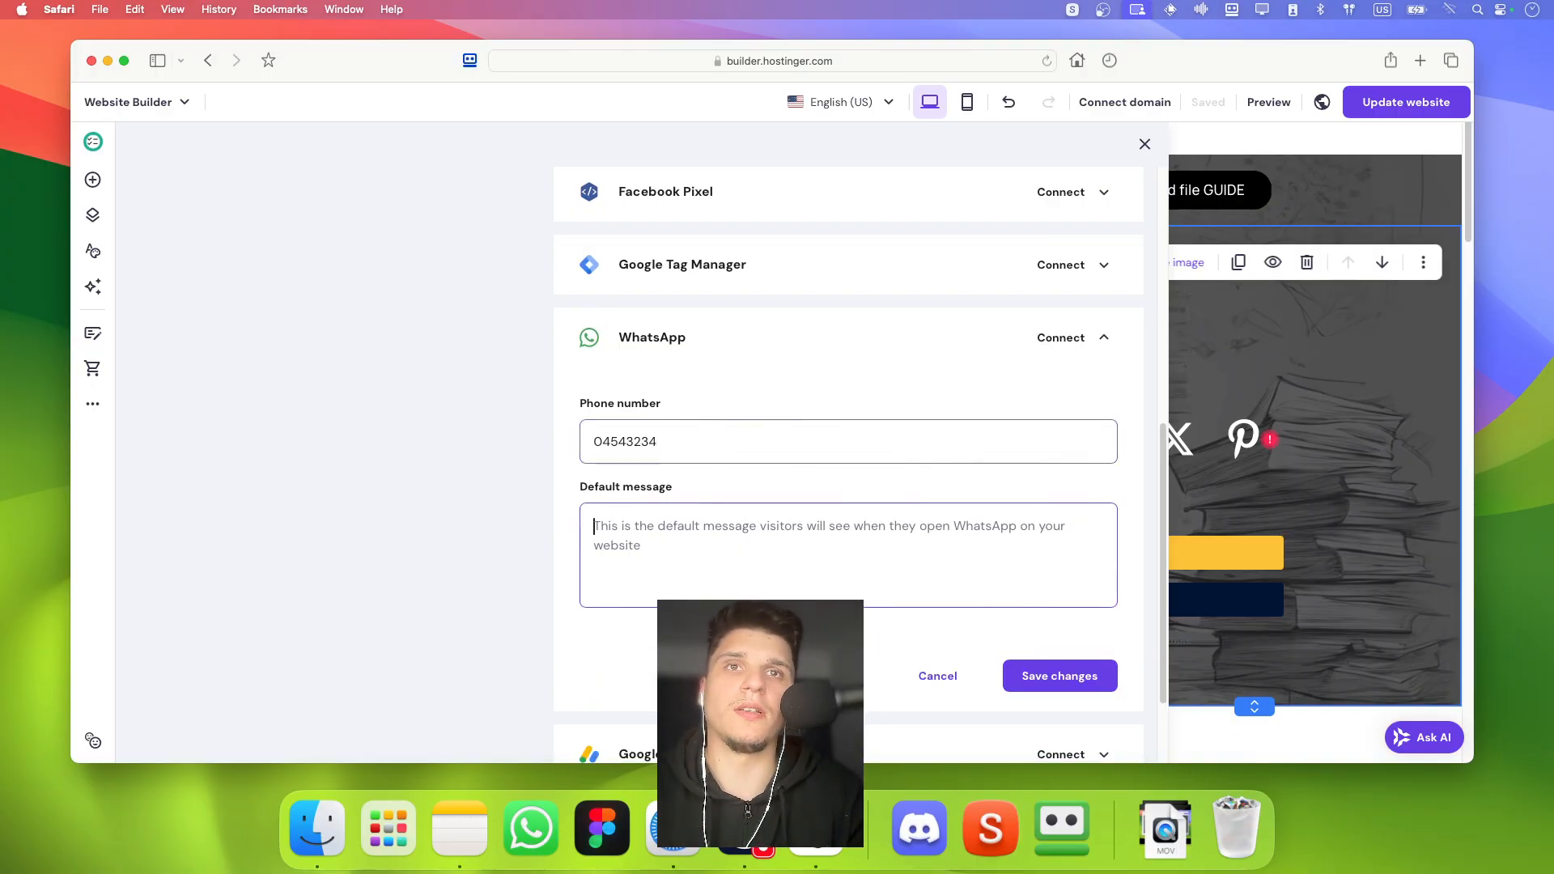
text(my m)
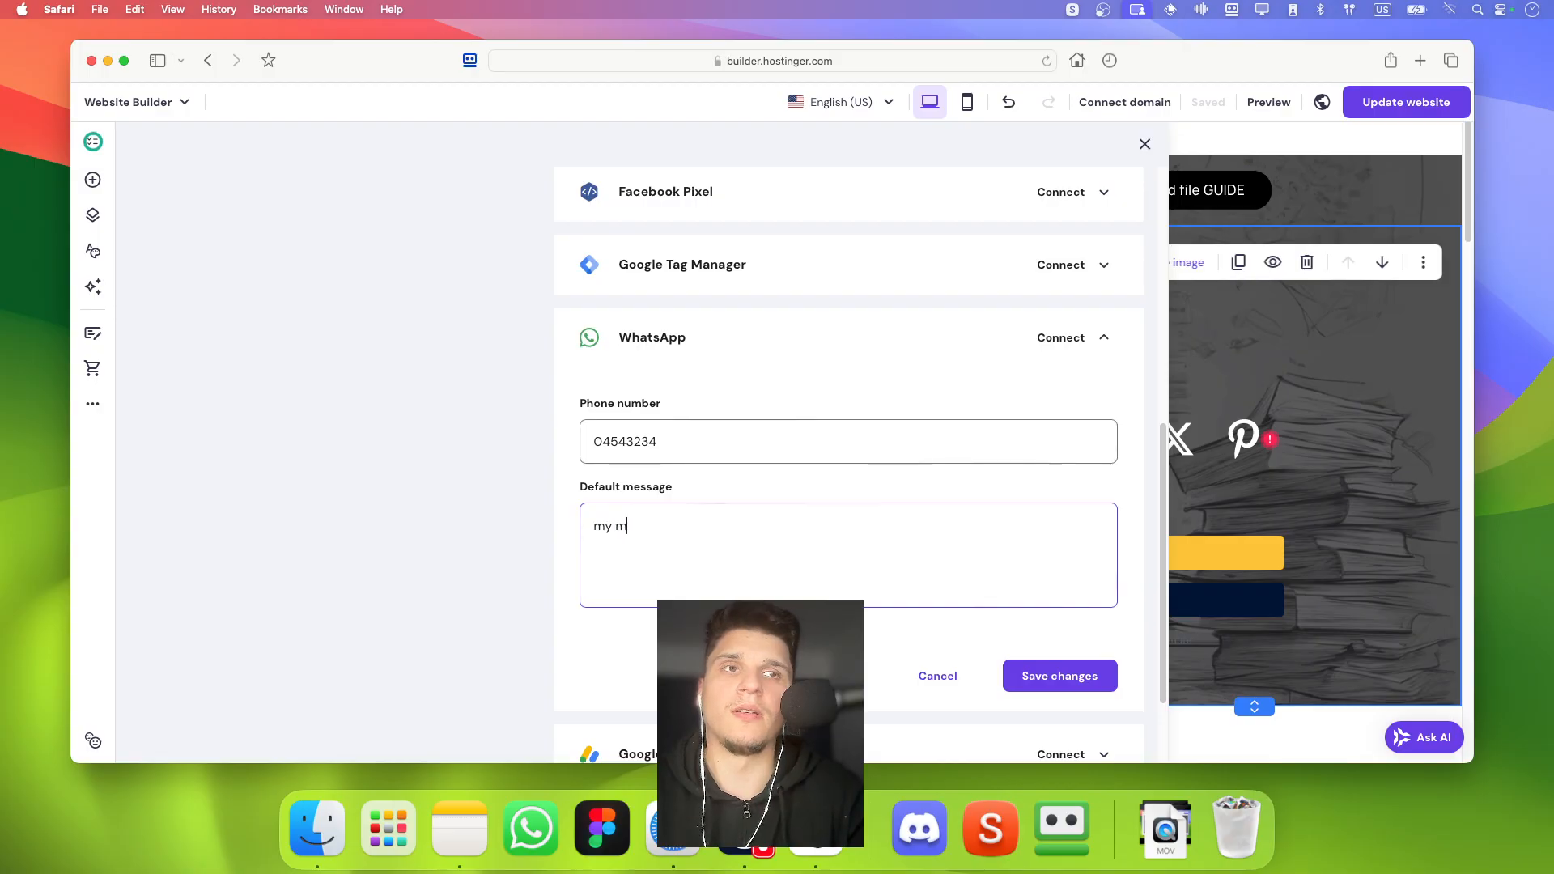
text(essage)
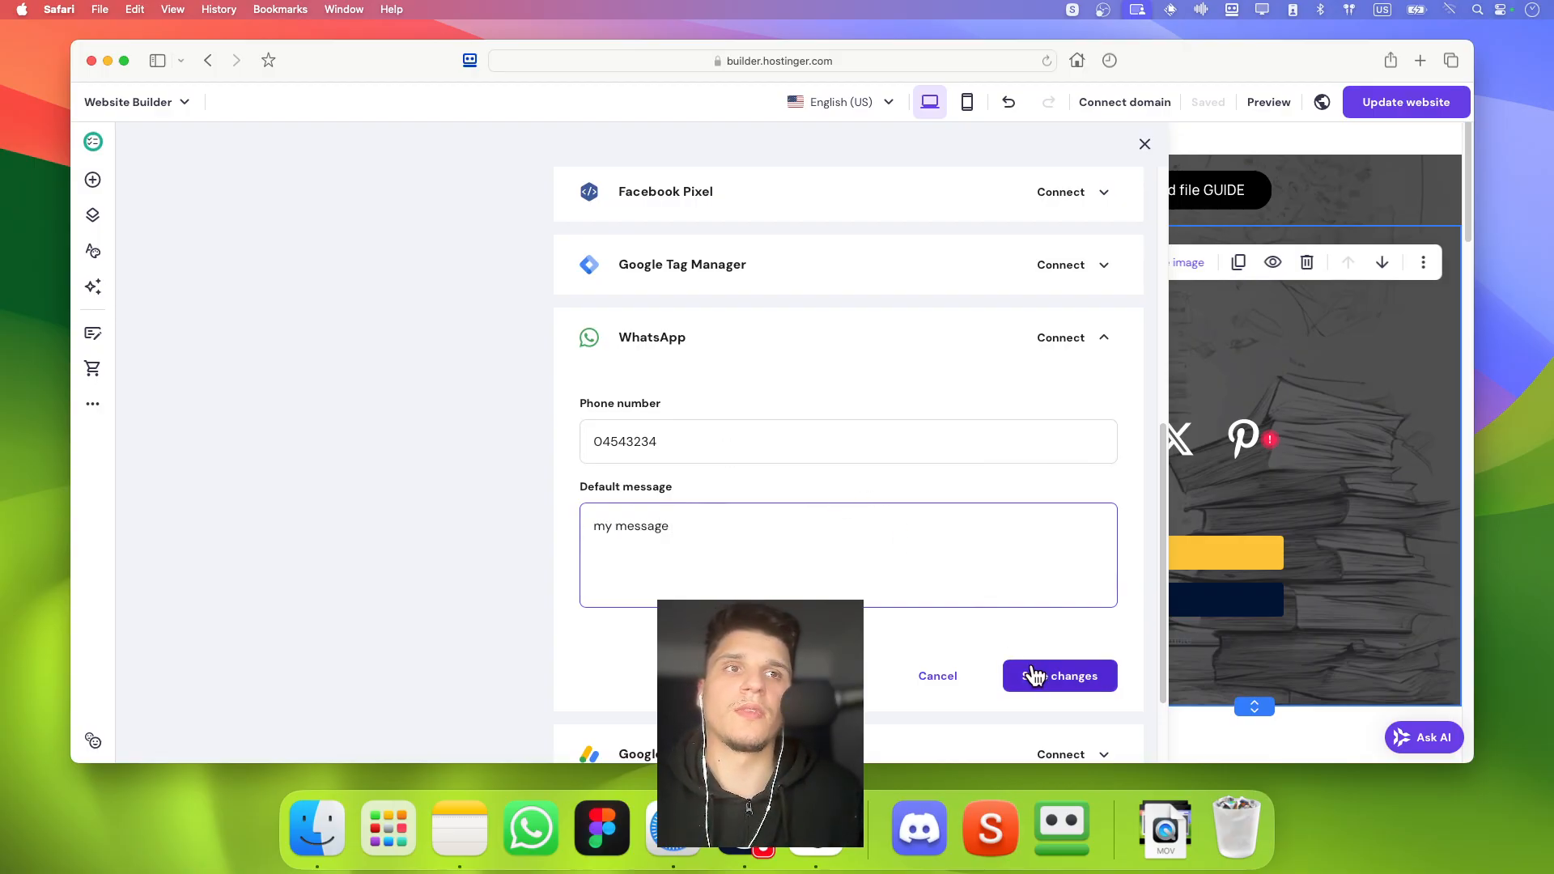
click(1059, 675)
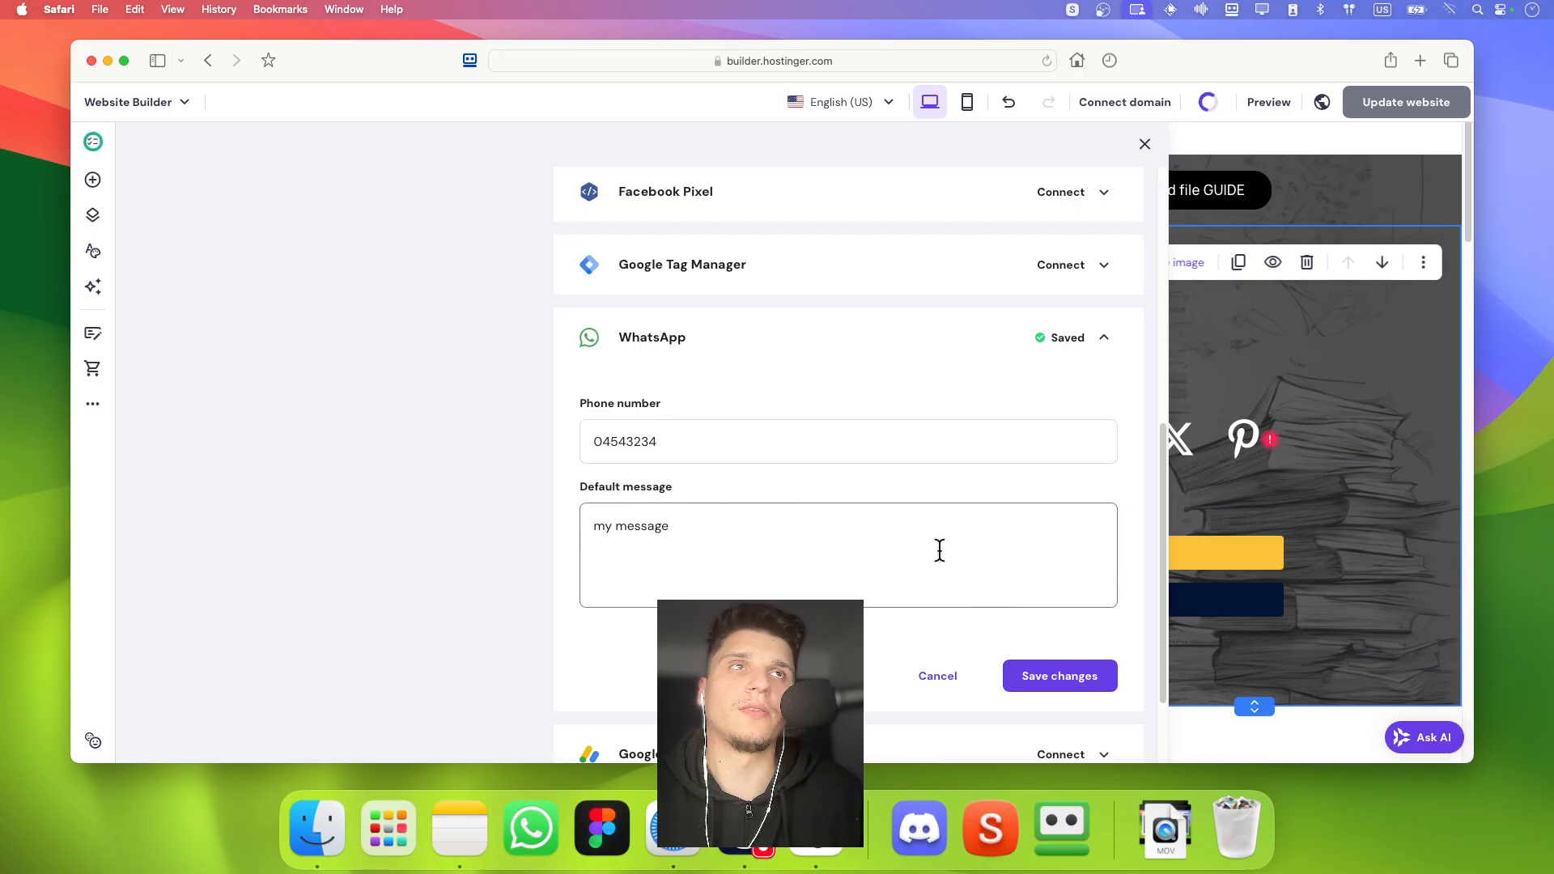
click(1059, 676)
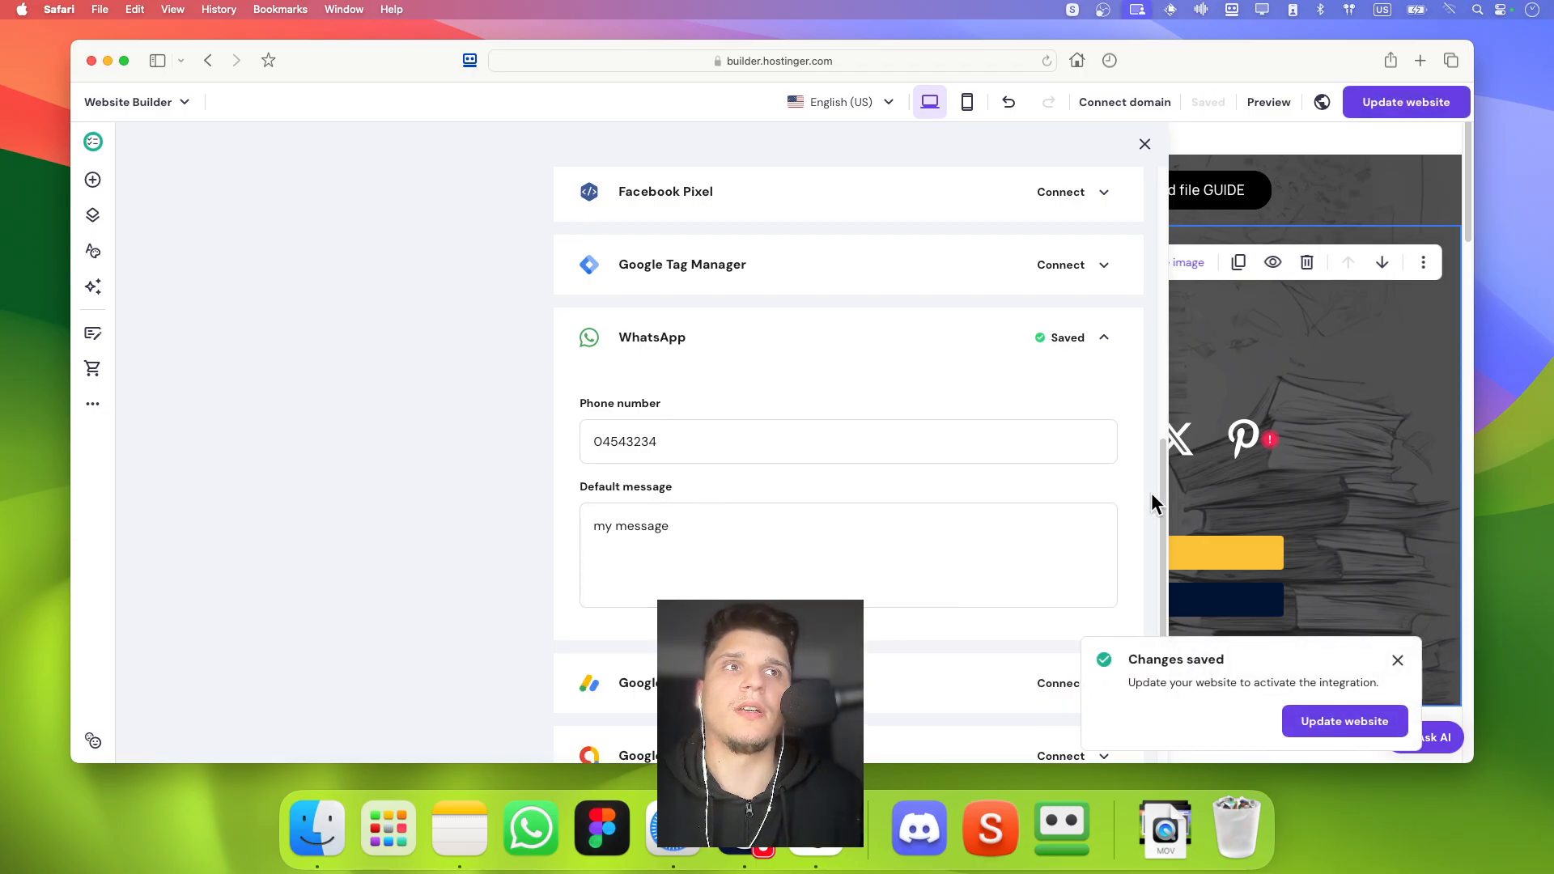
click(1145, 142)
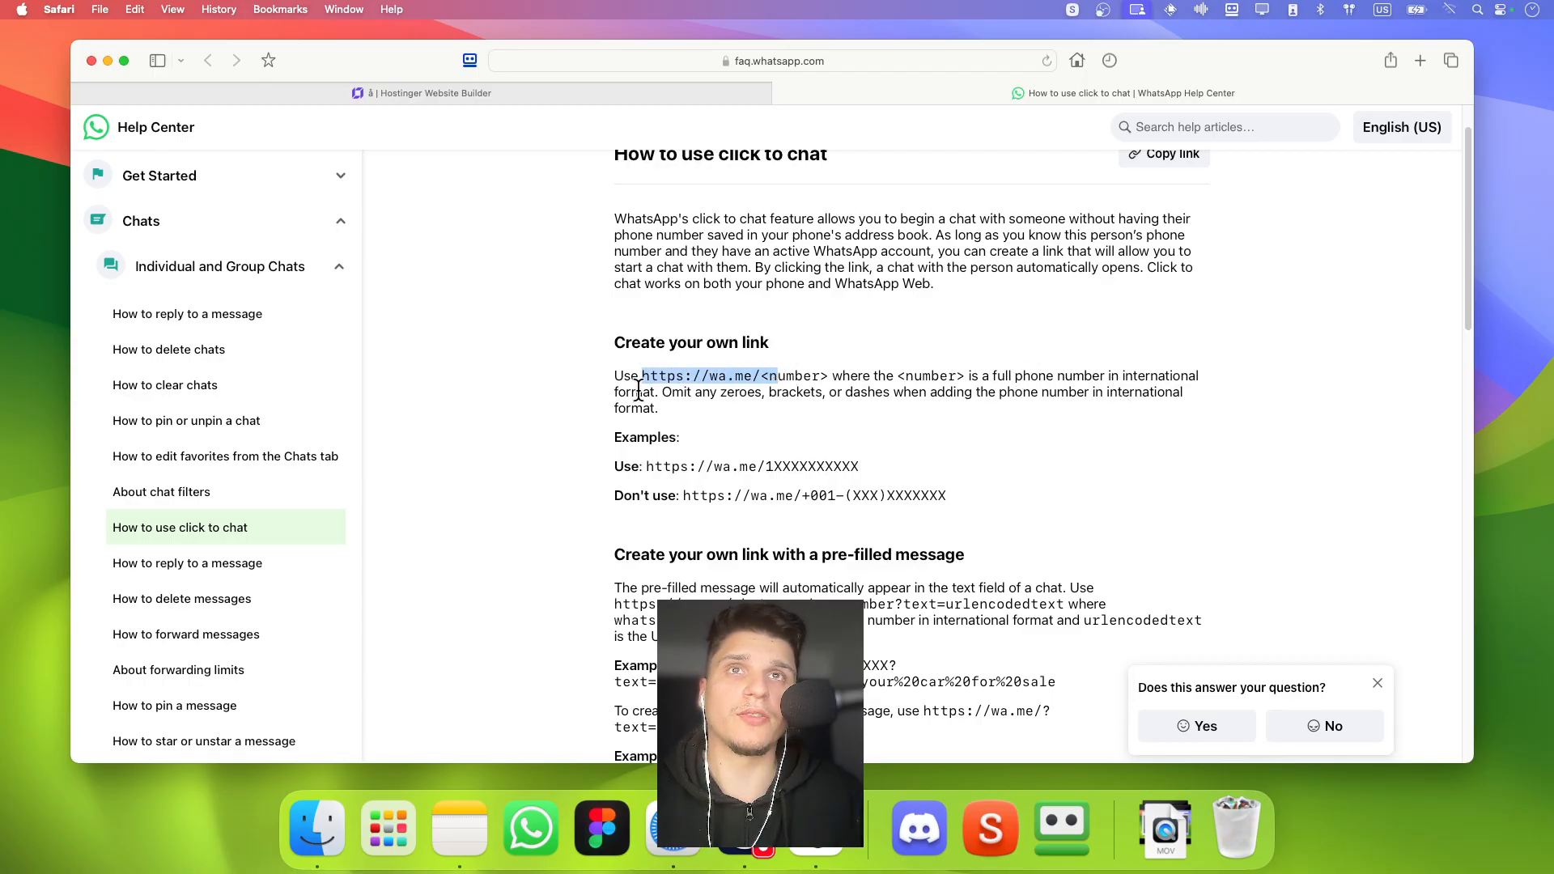
Return from the WhatsApp Help Center to the Hostinger Website Builder tab
click(434, 94)
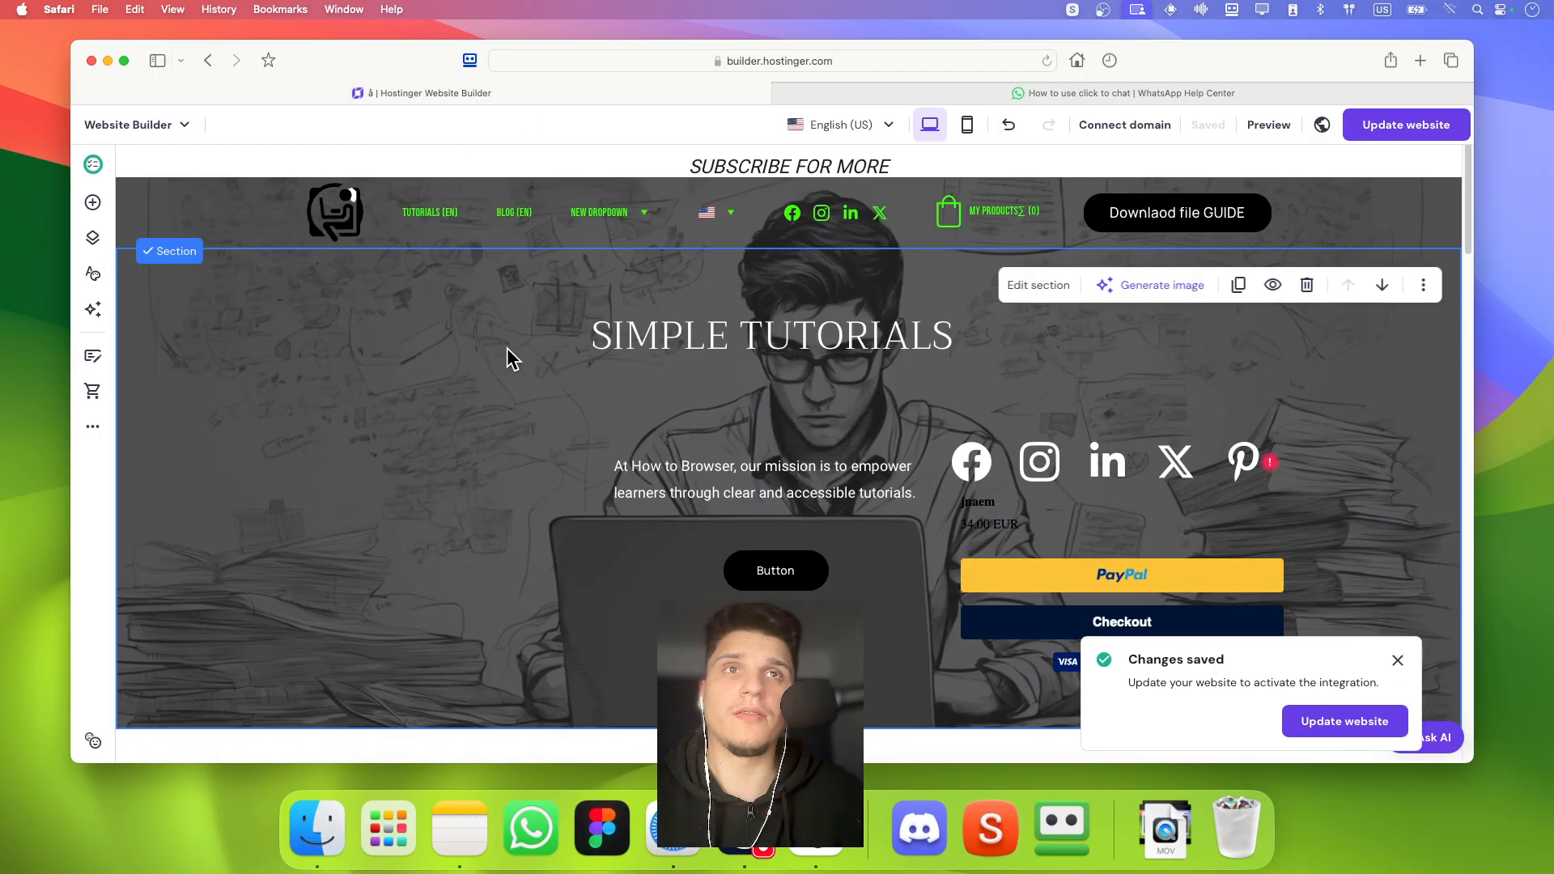
Add a Social icons element to the hero section and bring up its link settings
click(92, 202)
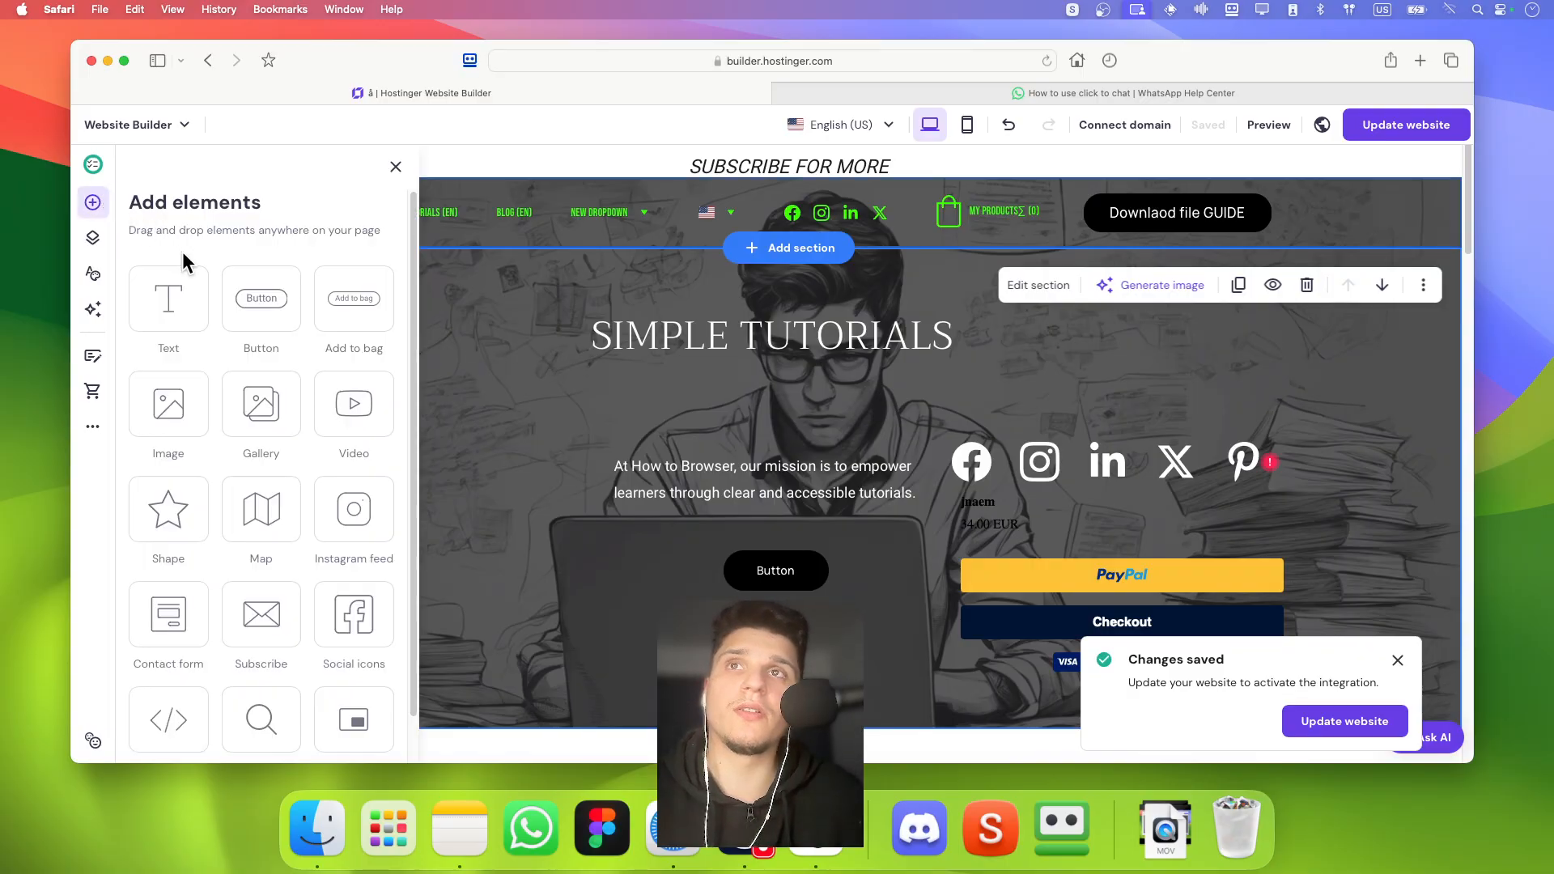
click(395, 167)
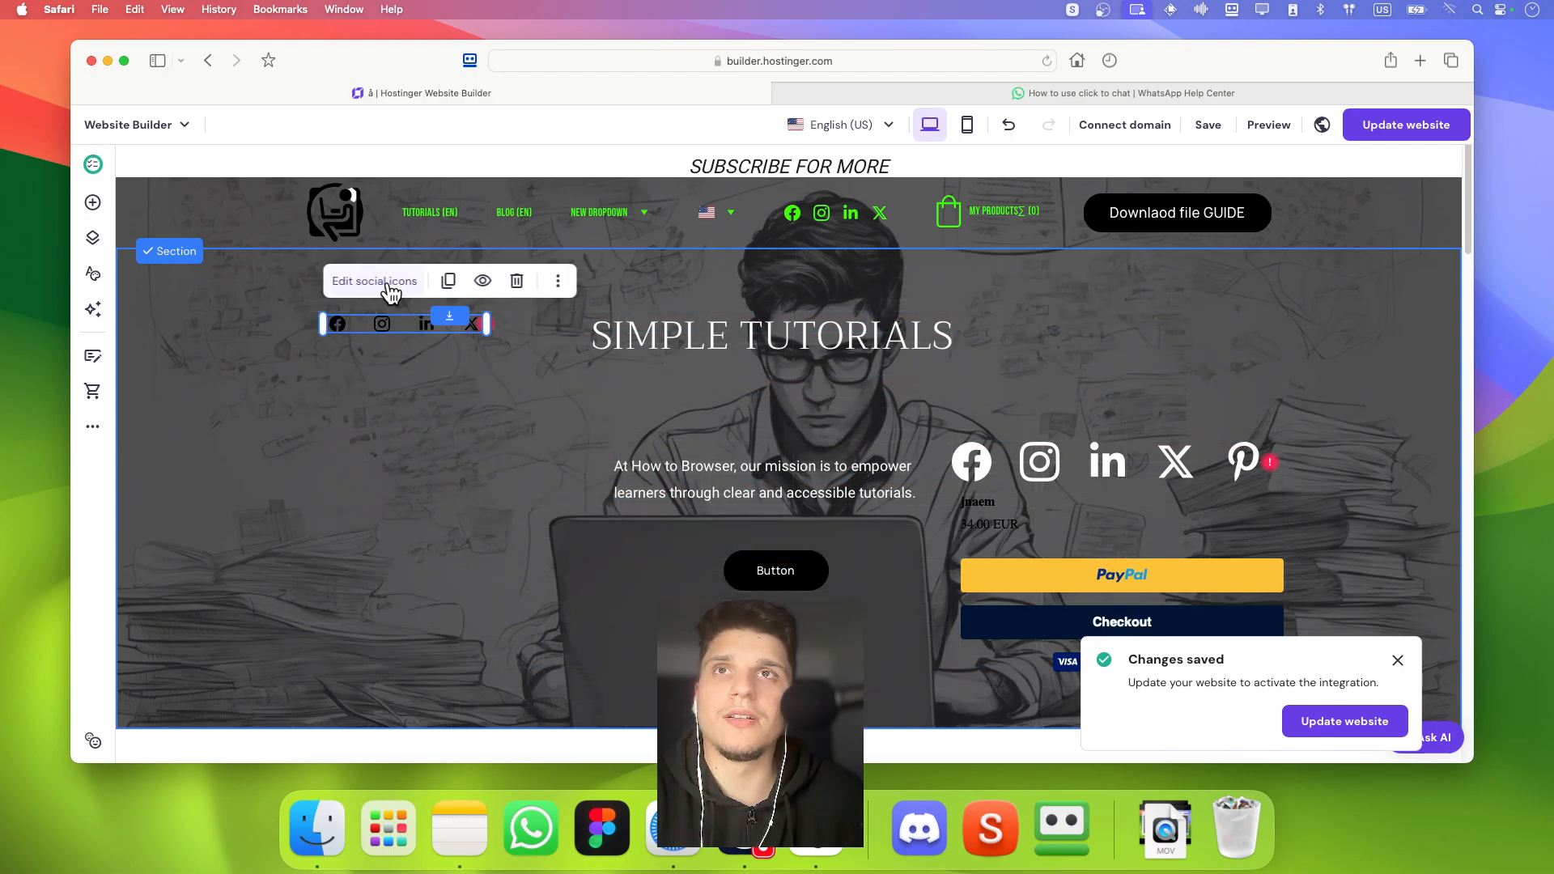
click(374, 282)
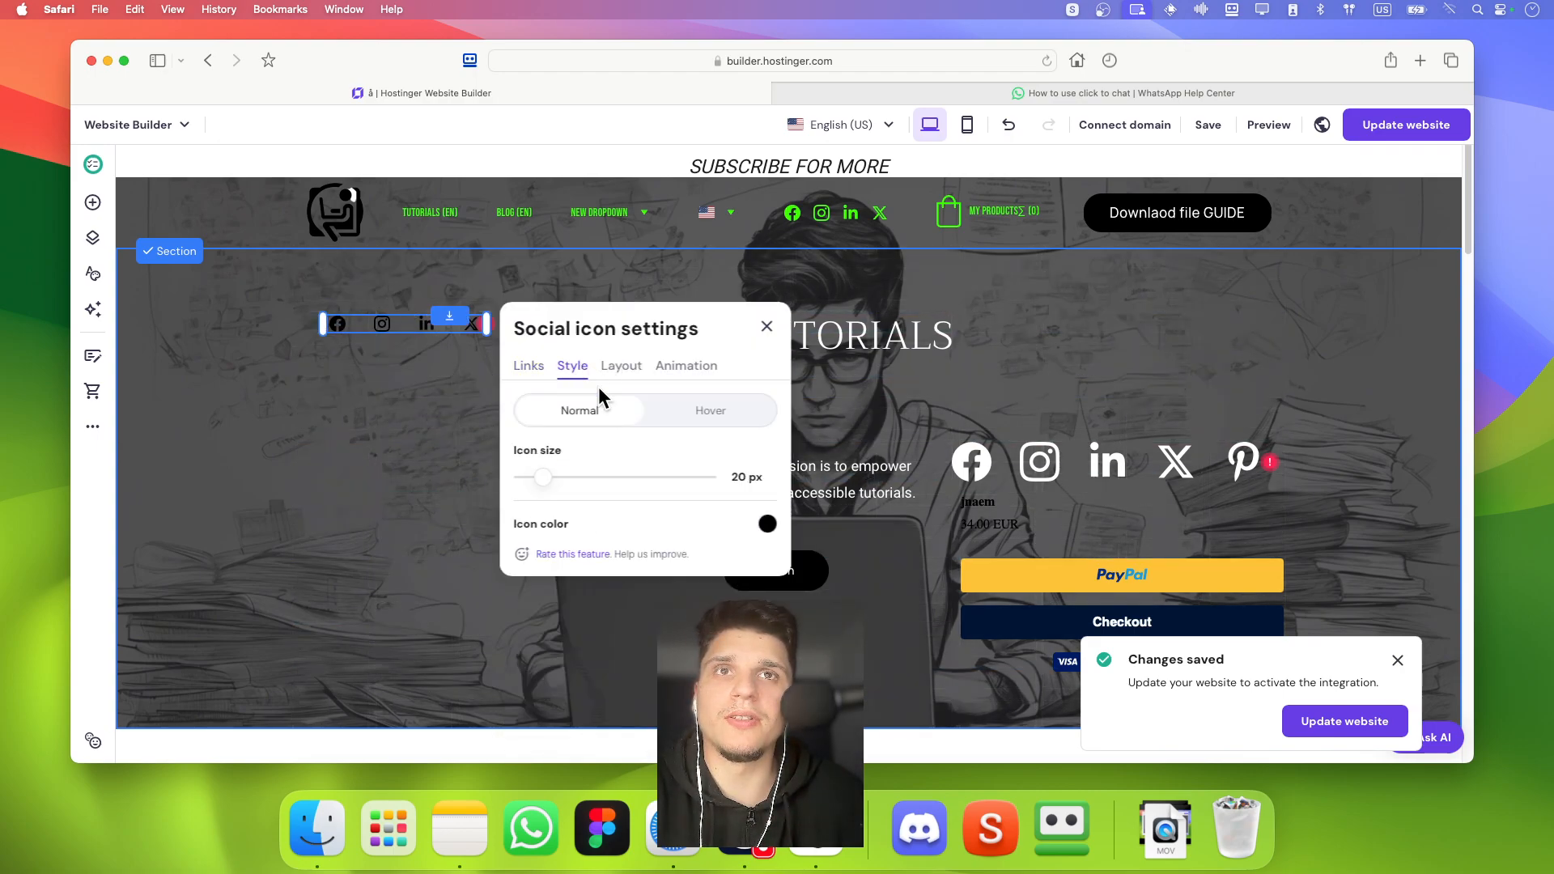
click(768, 327)
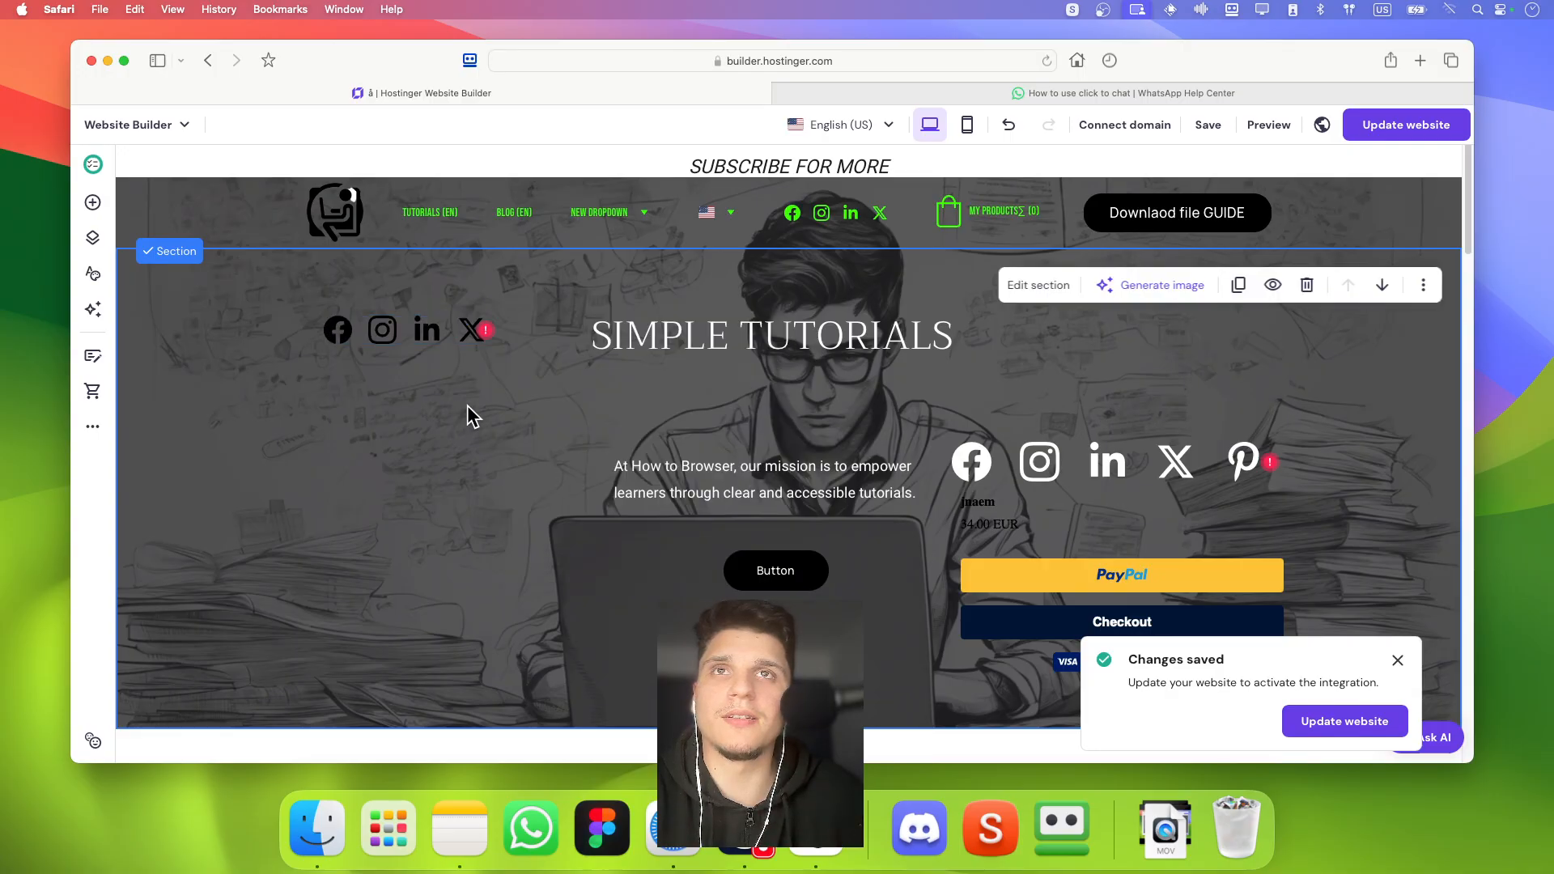
click(474, 396)
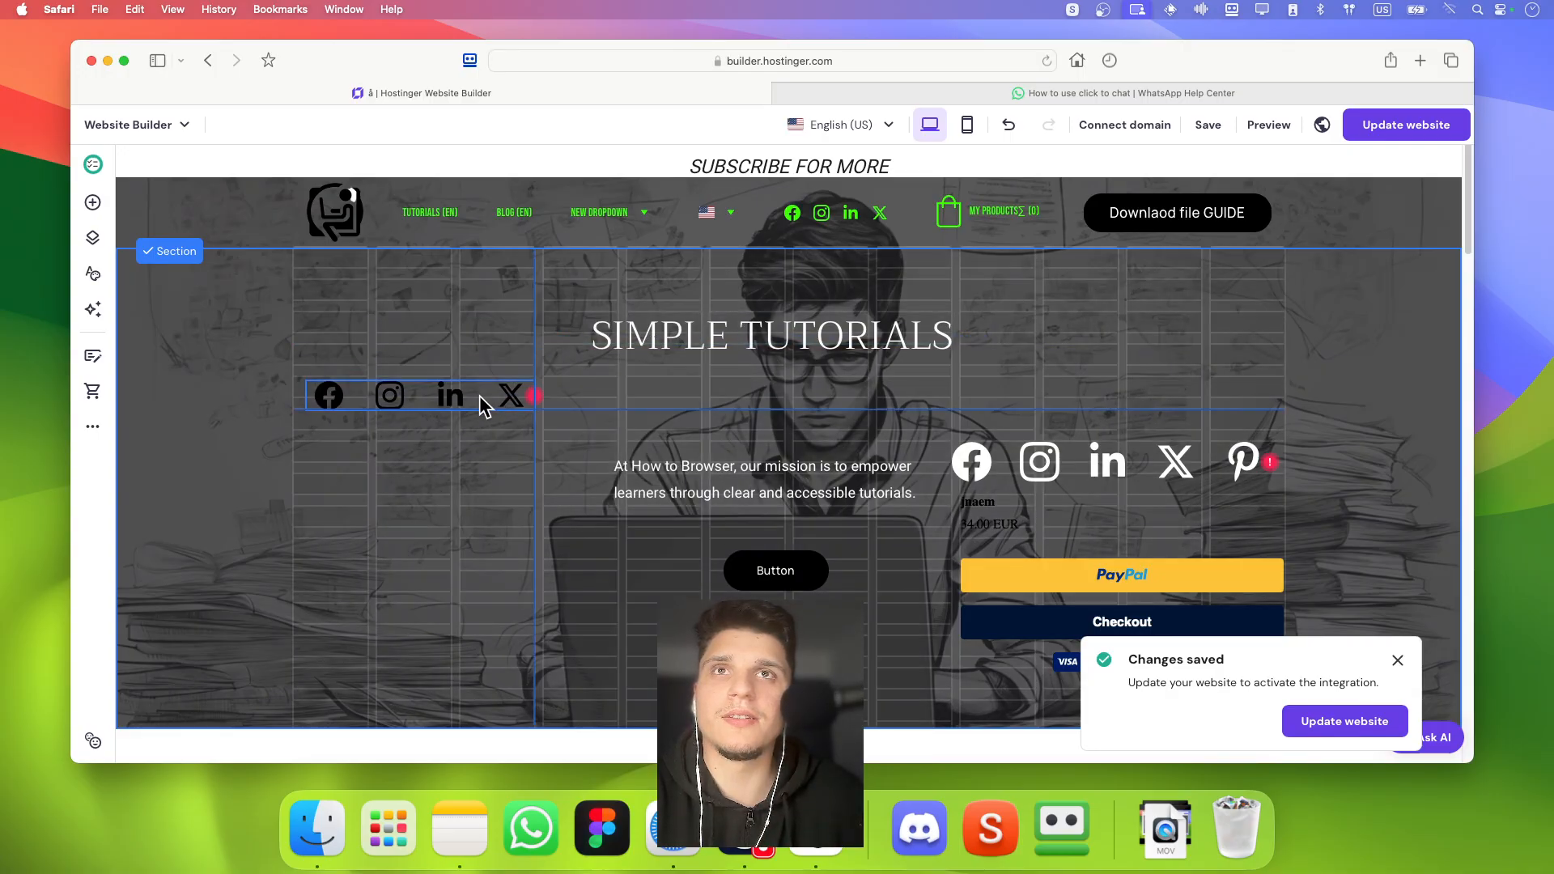
click(473, 395)
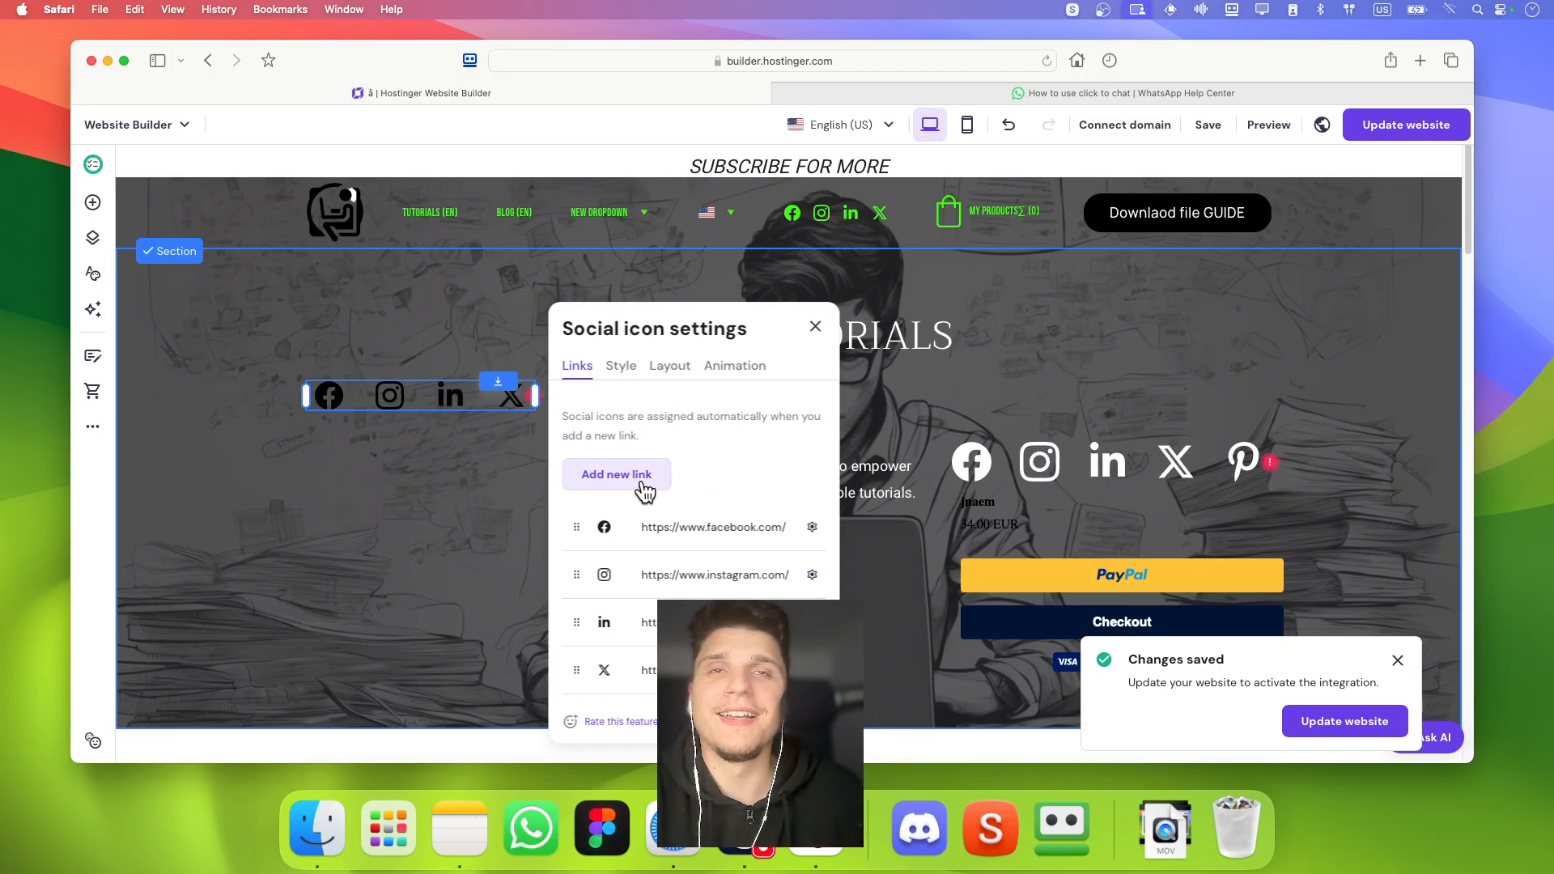
Add an empty new social link field, then close the social icon settings
click(615, 475)
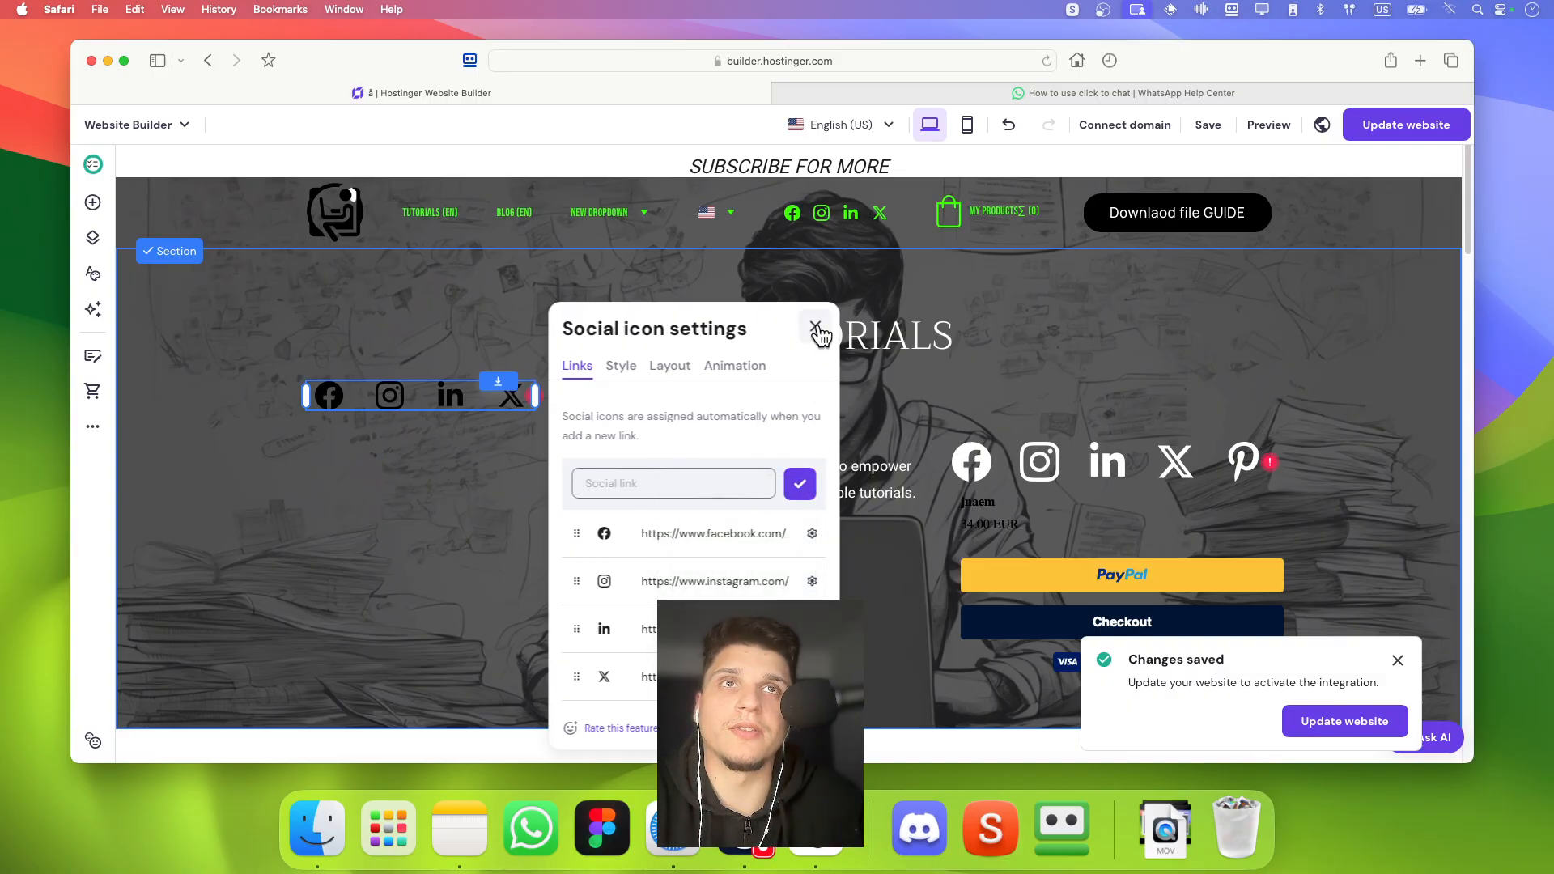
click(818, 327)
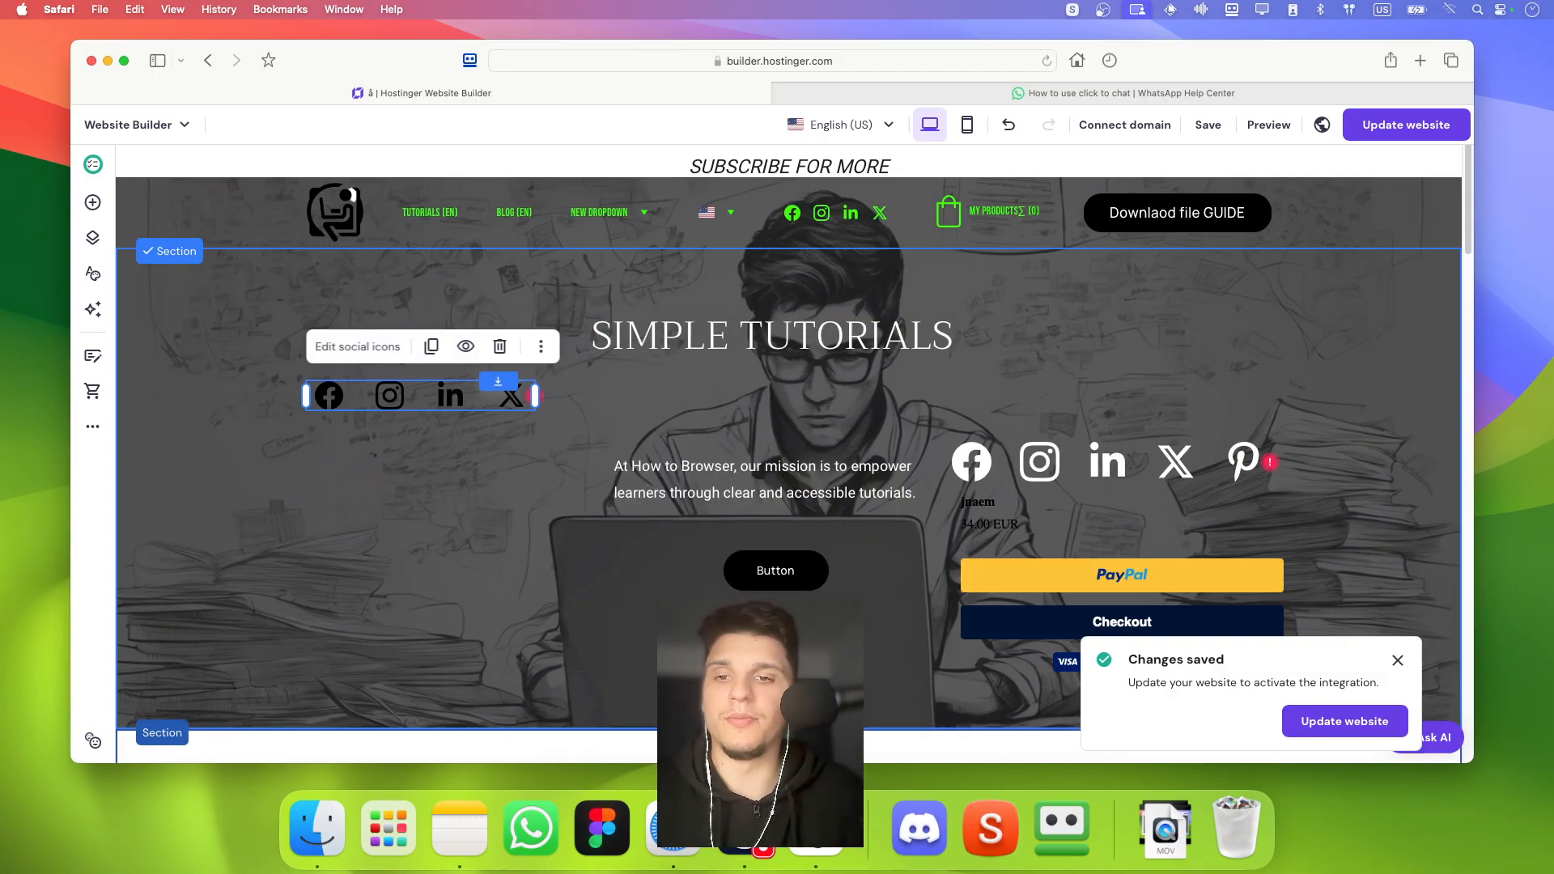